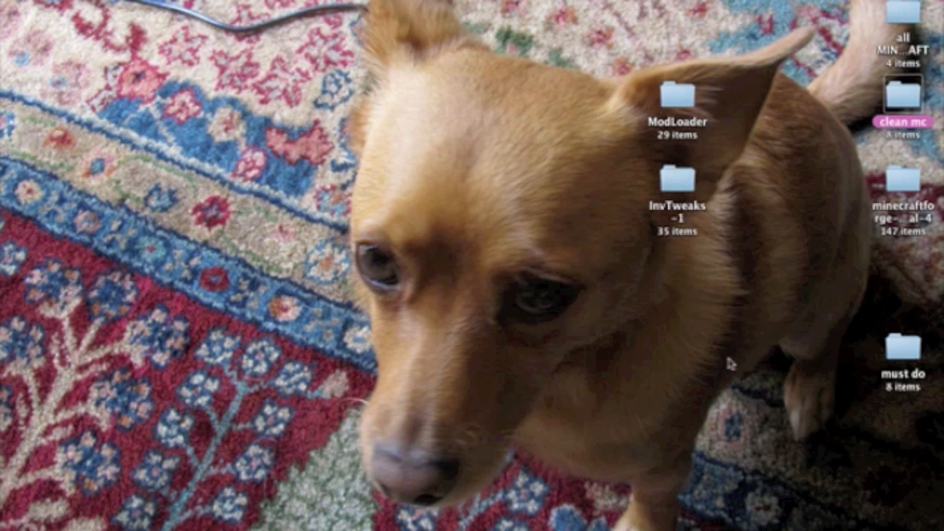
mouse_move(587, 210)
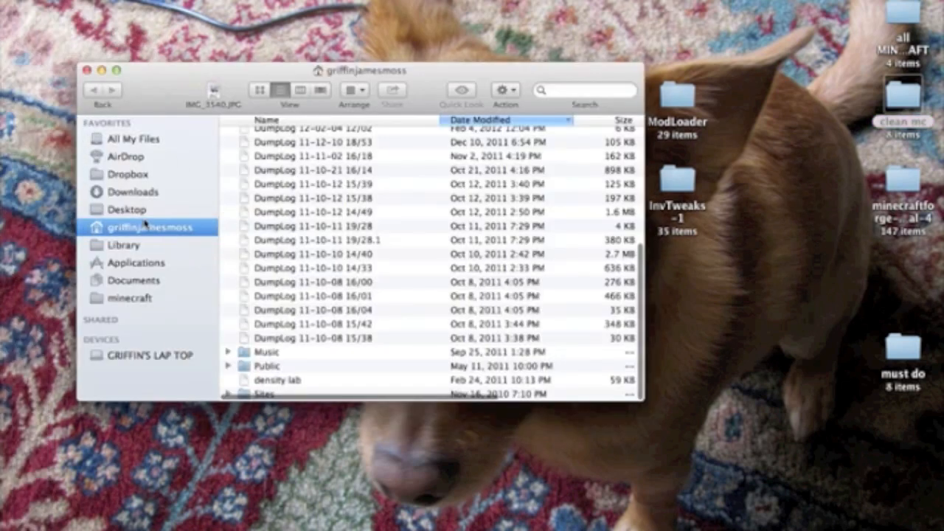
Go to Library, then Application Support, and open the minecraft game folder.
left_click(123, 244)
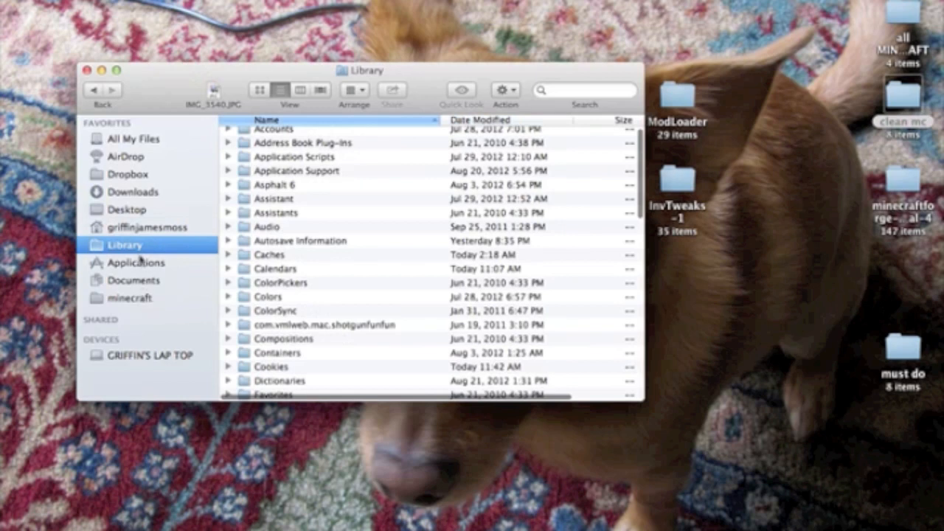
double_click(297, 171)
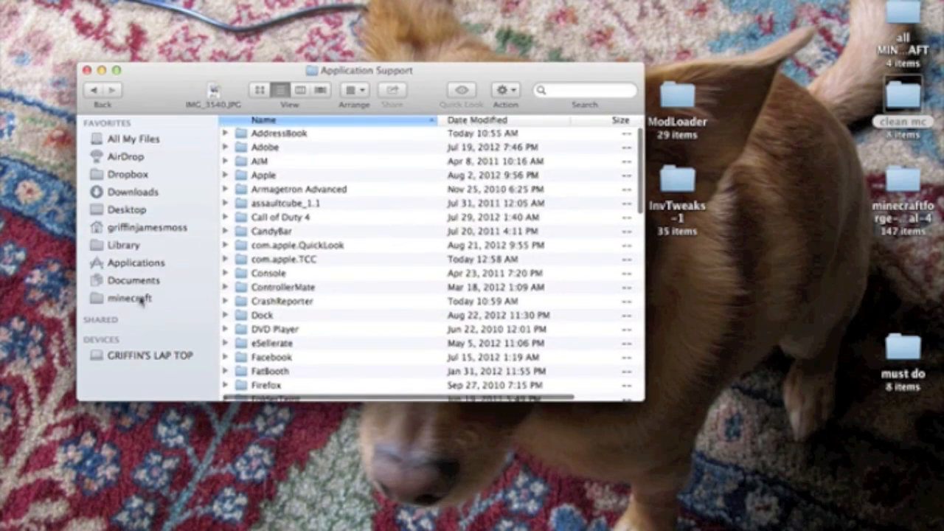
left_click(128, 299)
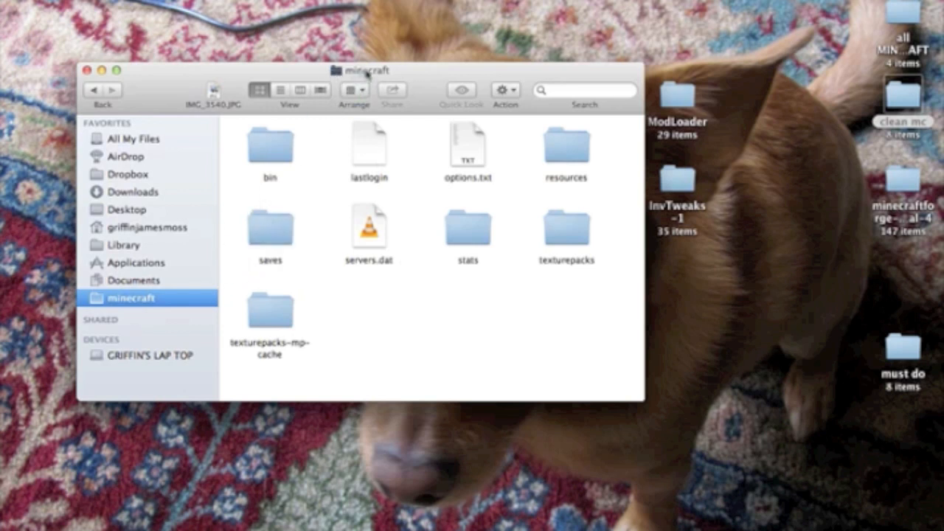
mouse_move(325, 210)
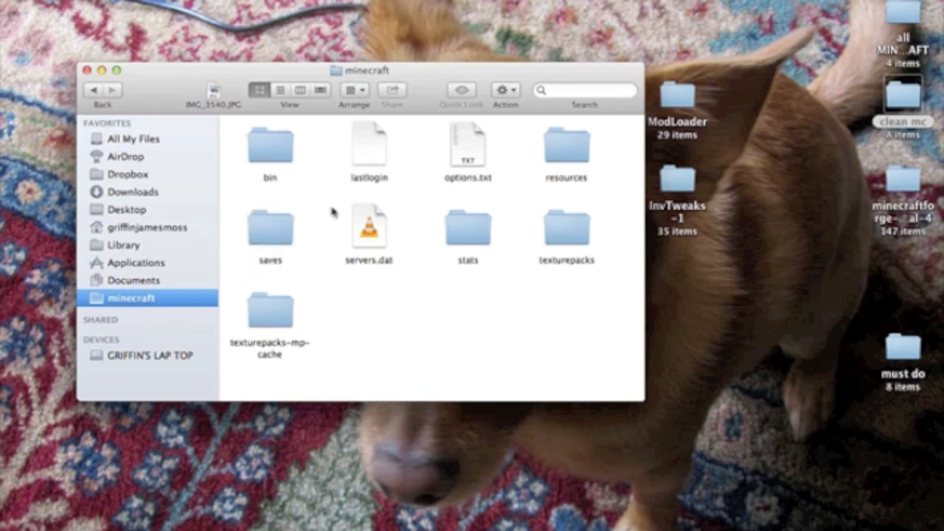
mouse_move(316, 200)
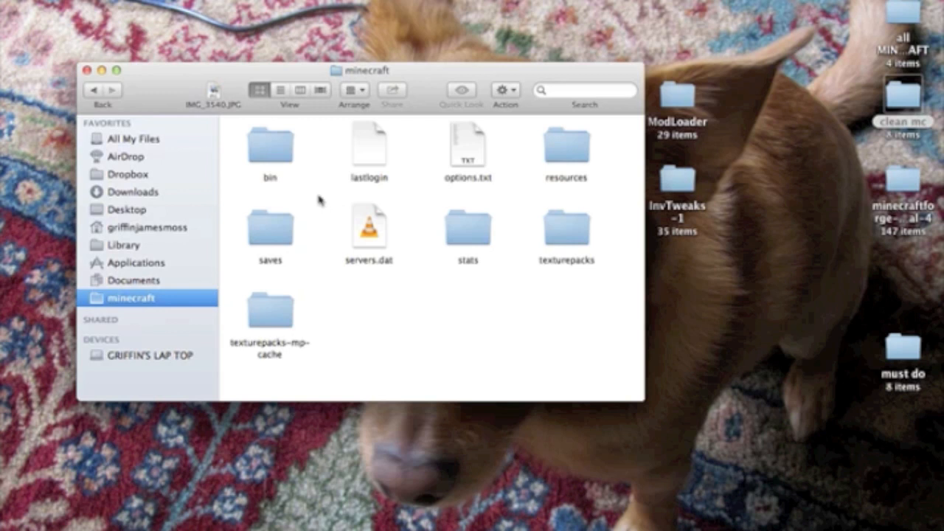
Open the bin folder and unpack minecraft.jar.zip into a minecraft.jar folder.
double_click(271, 148)
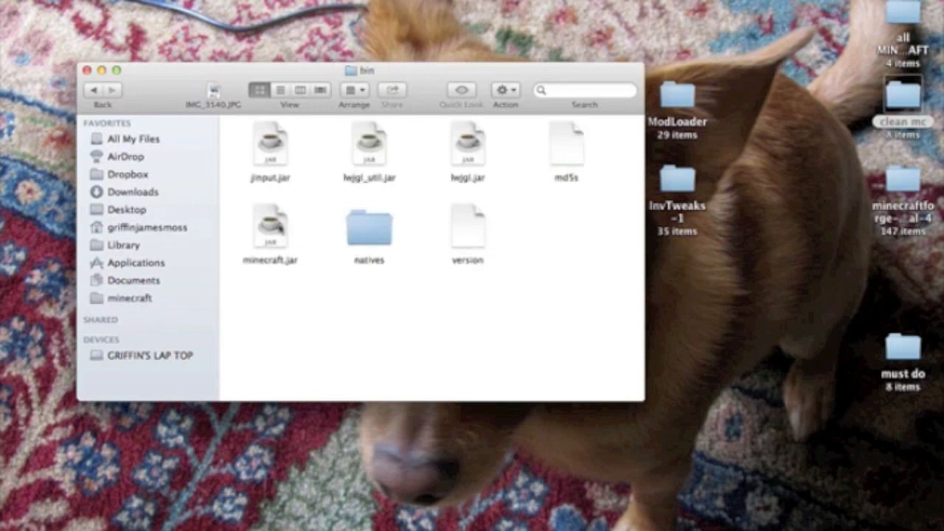
mouse_move(329, 300)
type(".zip")
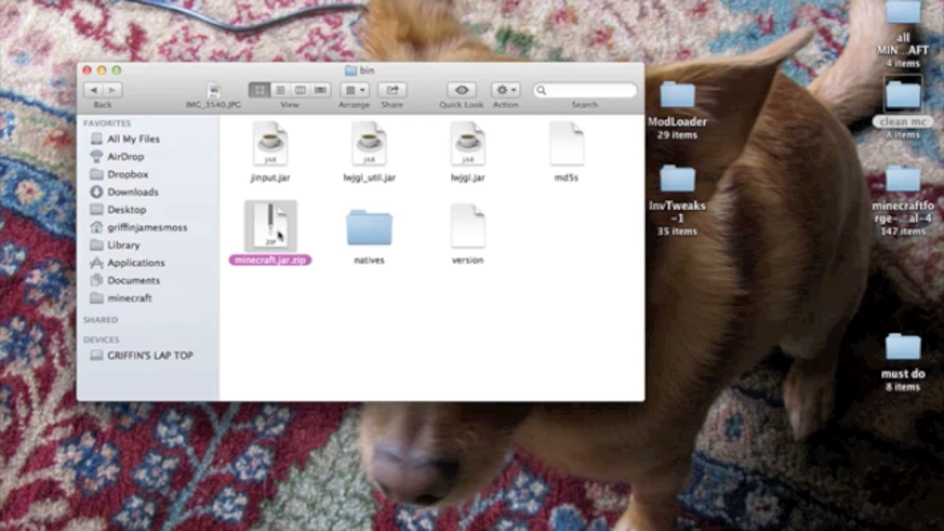
double_click(269, 226)
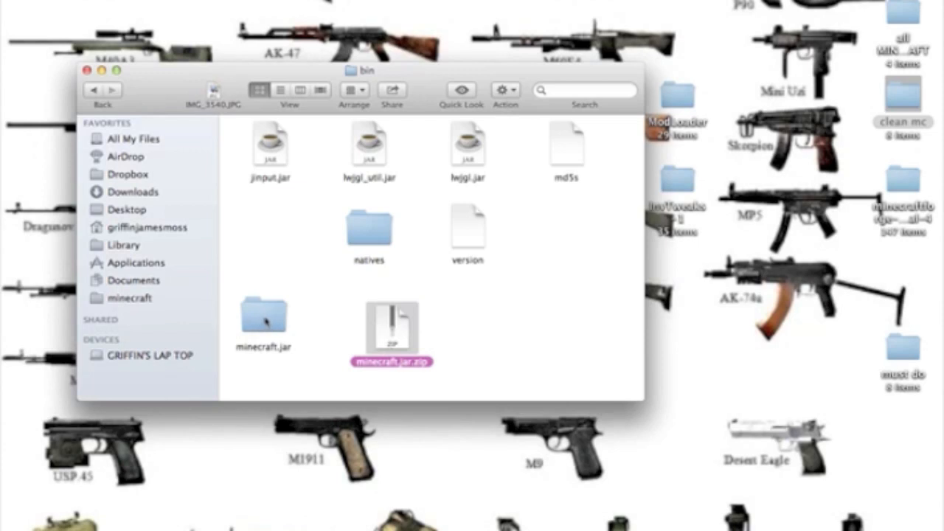
Open the extracted minecraft.jar folder to view its .class files.
double_click(264, 324)
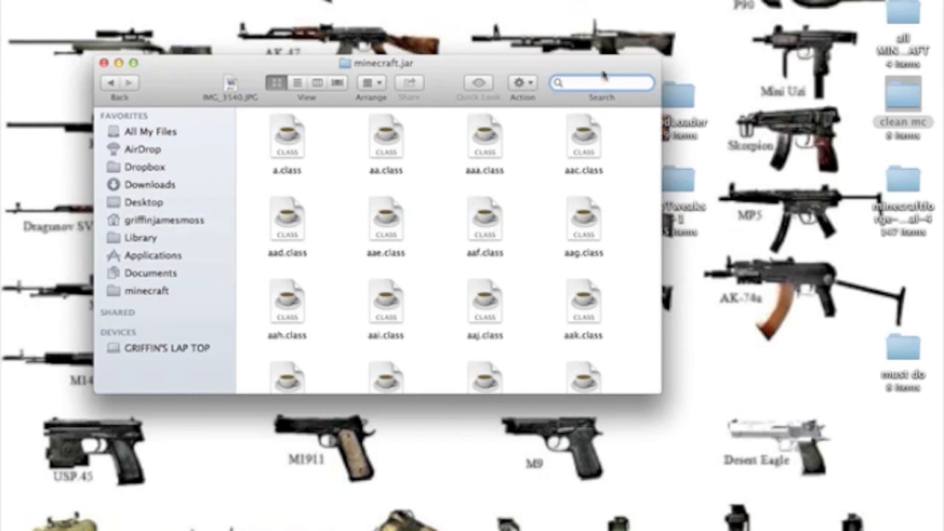
Search for META-INF within minecraft.jar and move that folder to the Trash.
left_click(601, 81)
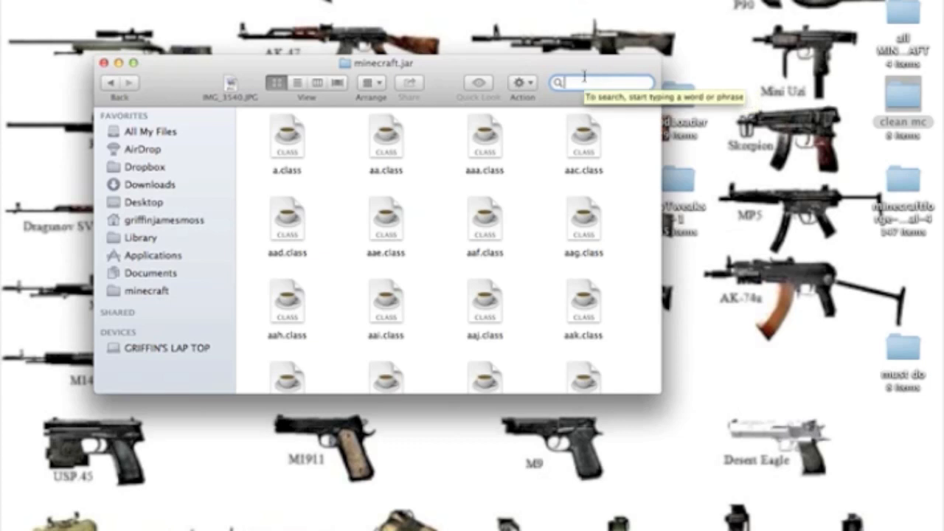
type("meta-inf")
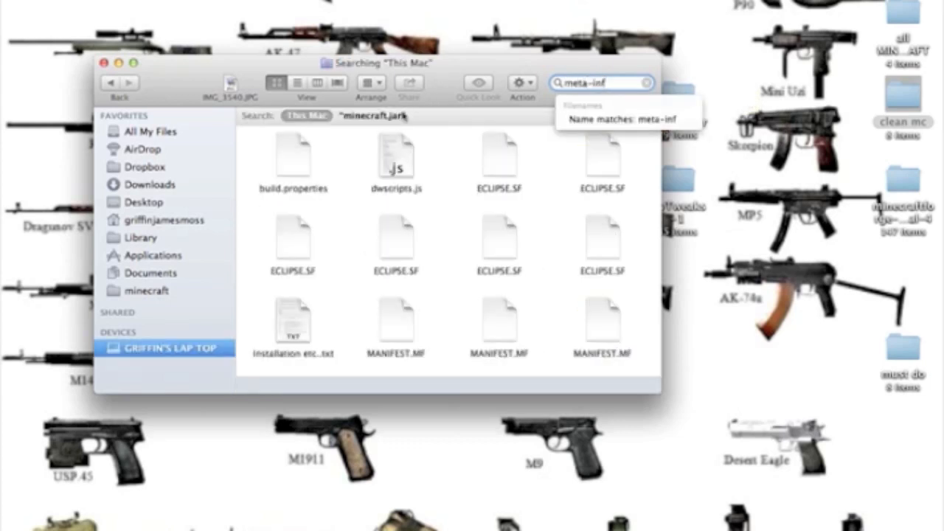
left_click(374, 115)
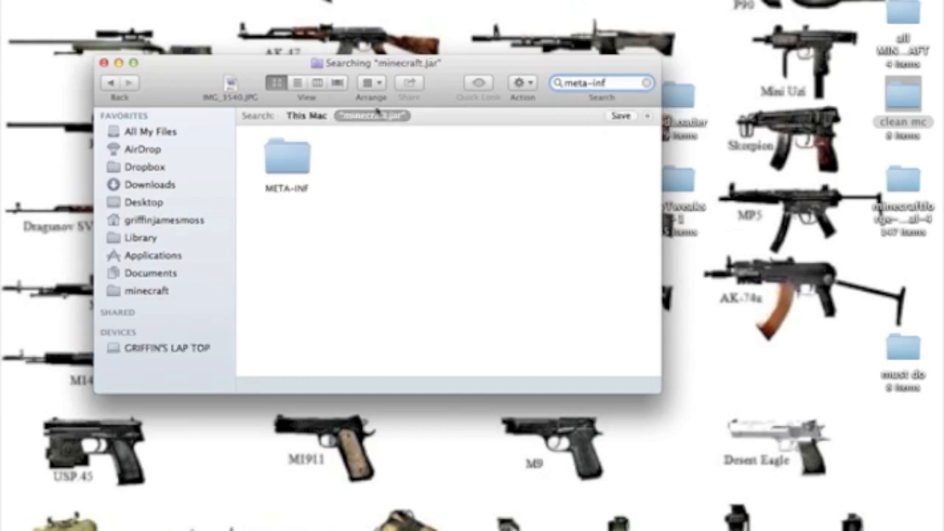
right_click(286, 155)
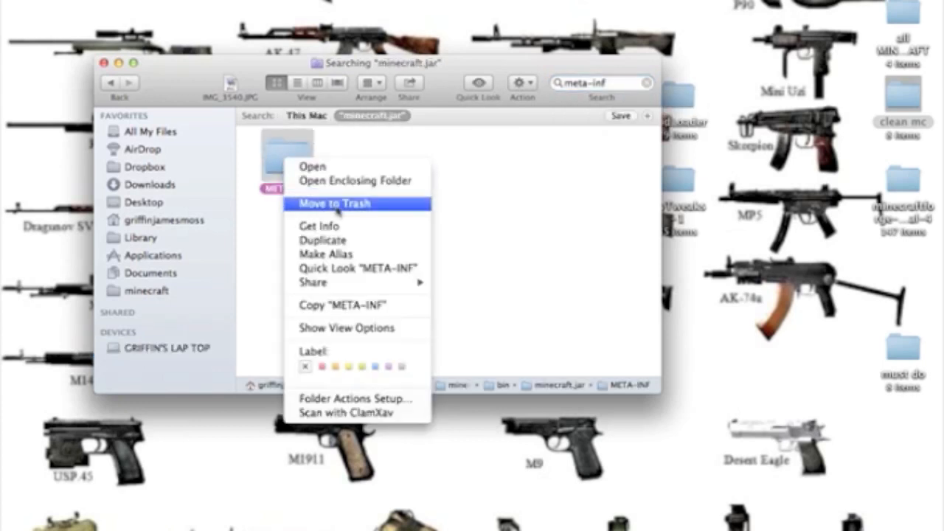
left_click(338, 203)
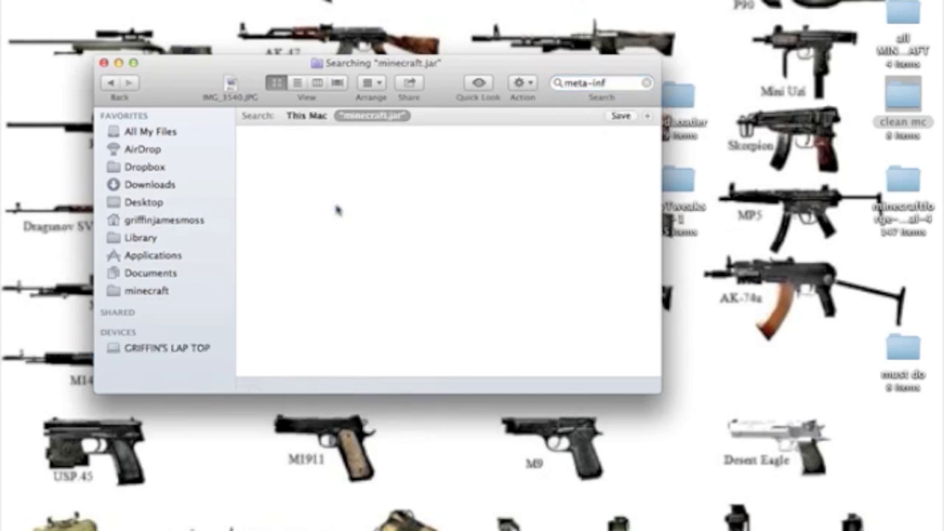
mouse_move(447, 74)
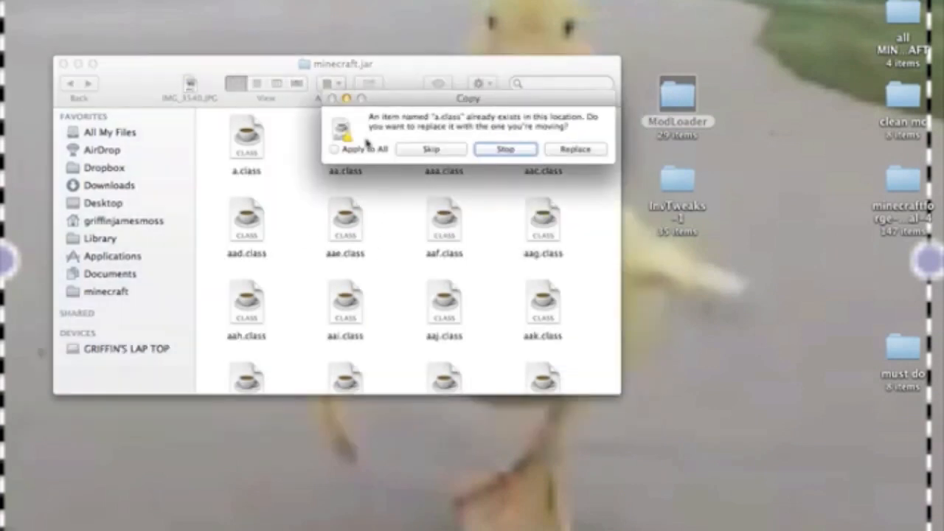
Replace the existing class files with ModLoader's versions, then open InvTweaks-1.
left_click(574, 149)
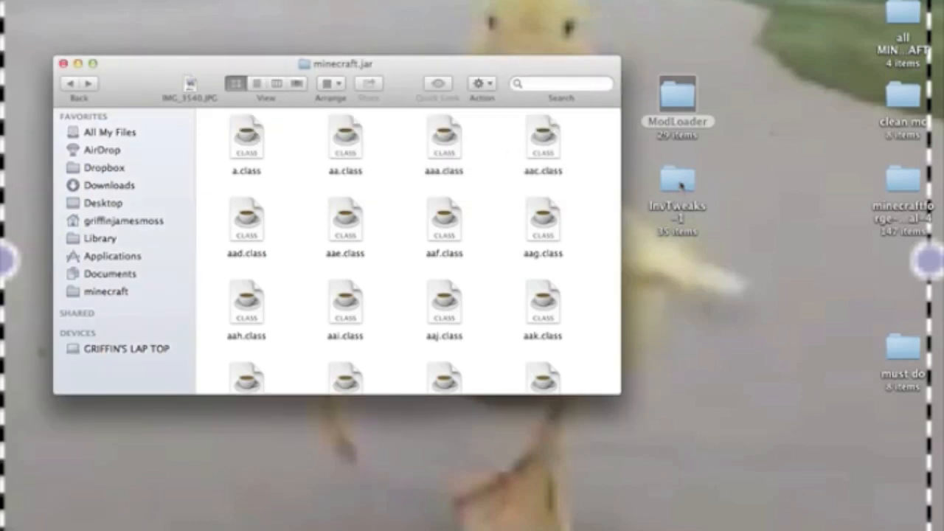
double_click(678, 186)
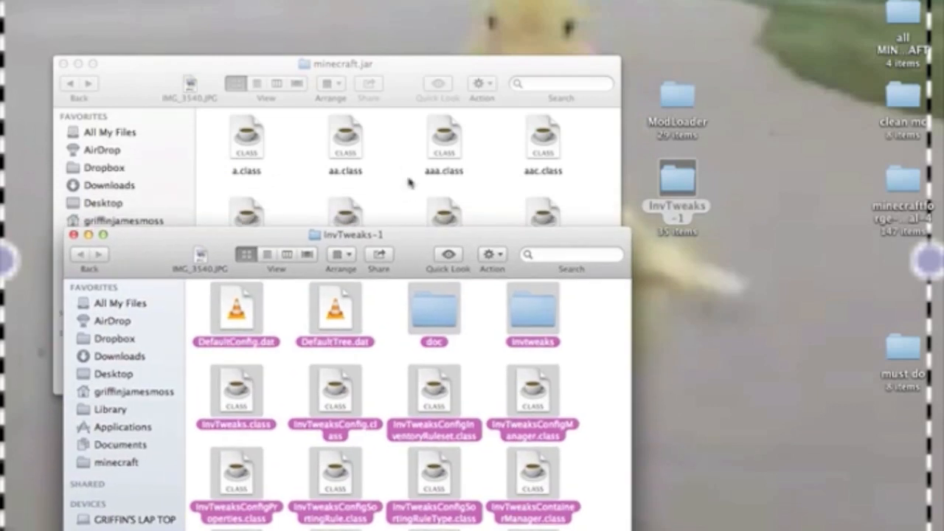
mouse_move(557, 337)
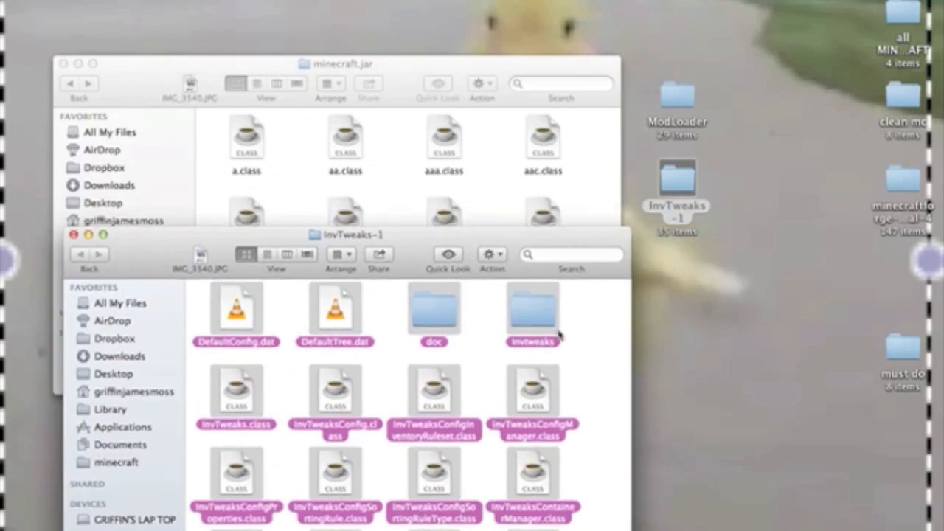
mouse_move(404, 111)
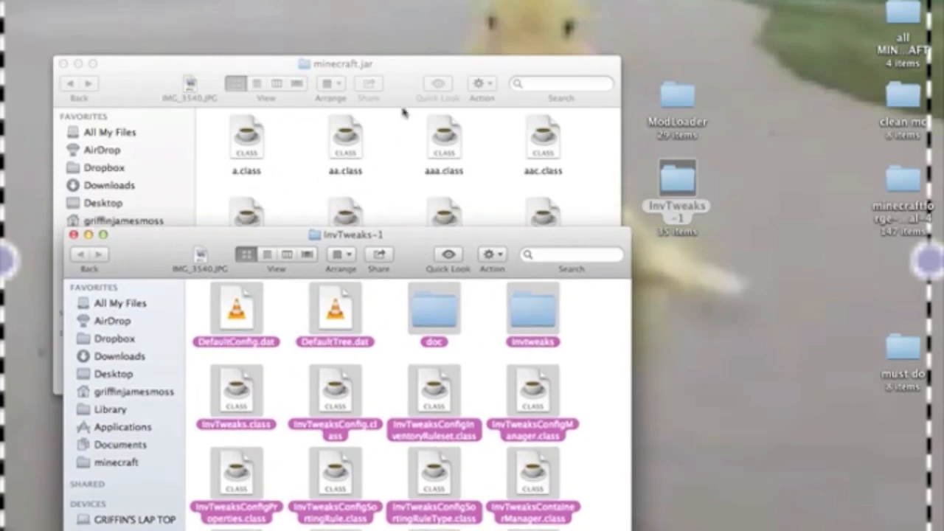
Scroll through the InvTweaks-1 files and click near the top of the window.
scroll("down", 3)
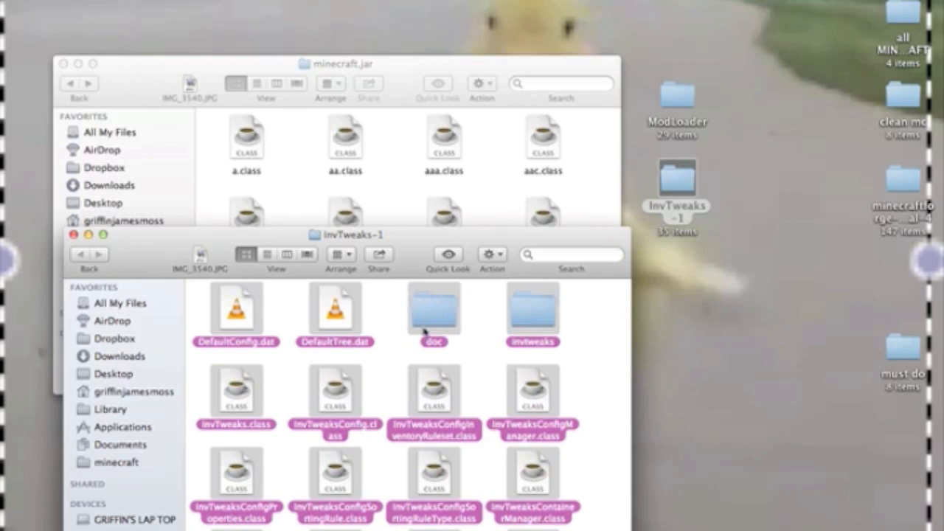
mouse_move(437, 355)
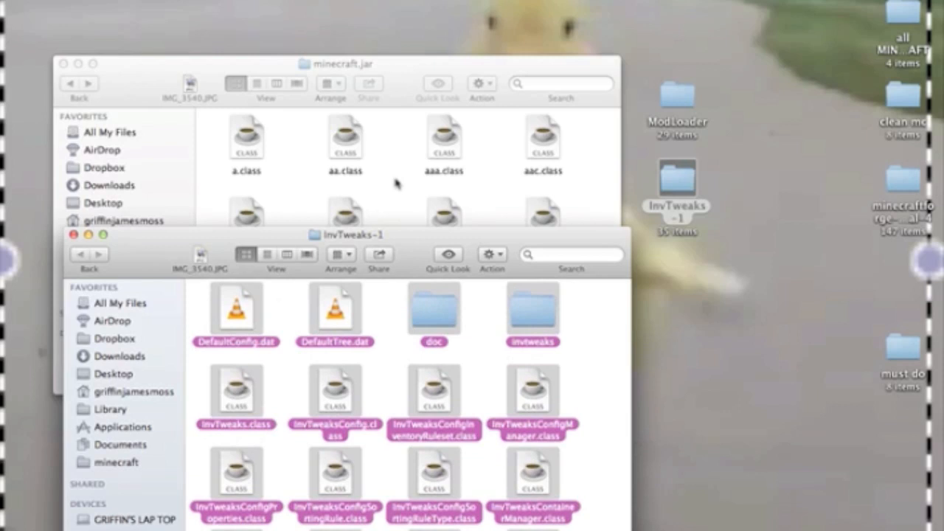
left_click(340, 61)
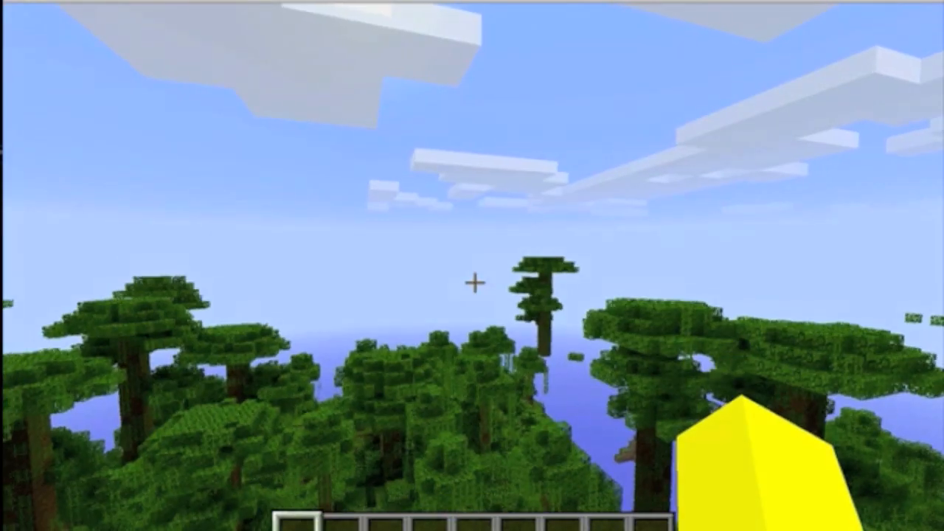
Open the creative inventory with E and browse the Transportation, Redstone, Decoration, Building Blocks and Miscellaneous tabs.
key("e")
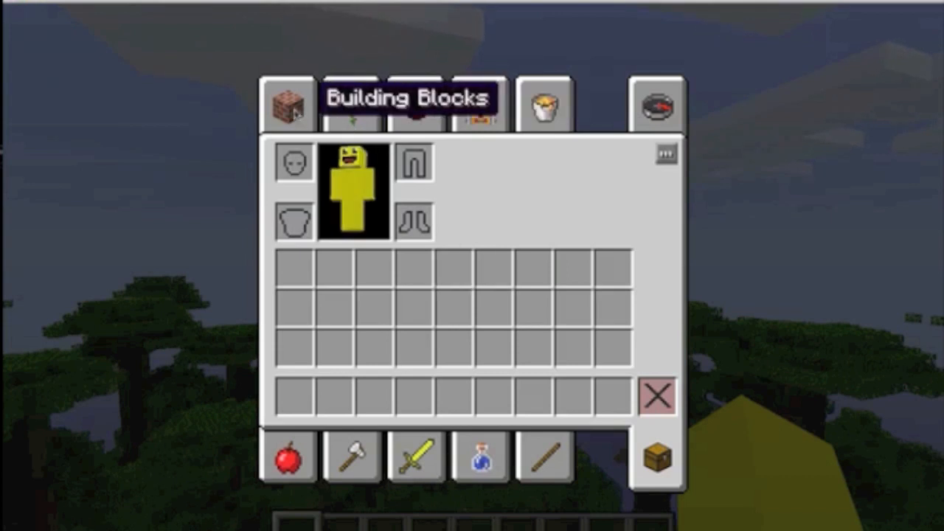
left_click(481, 107)
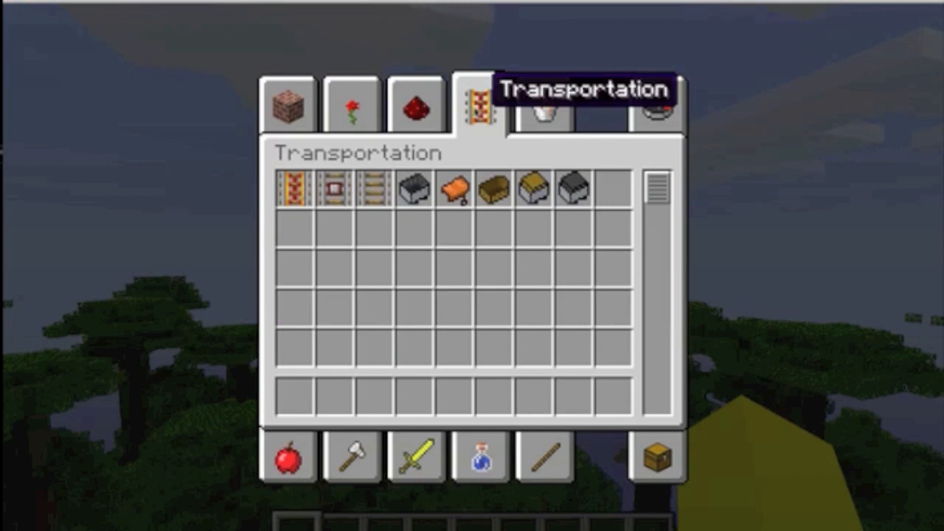
left_click(416, 107)
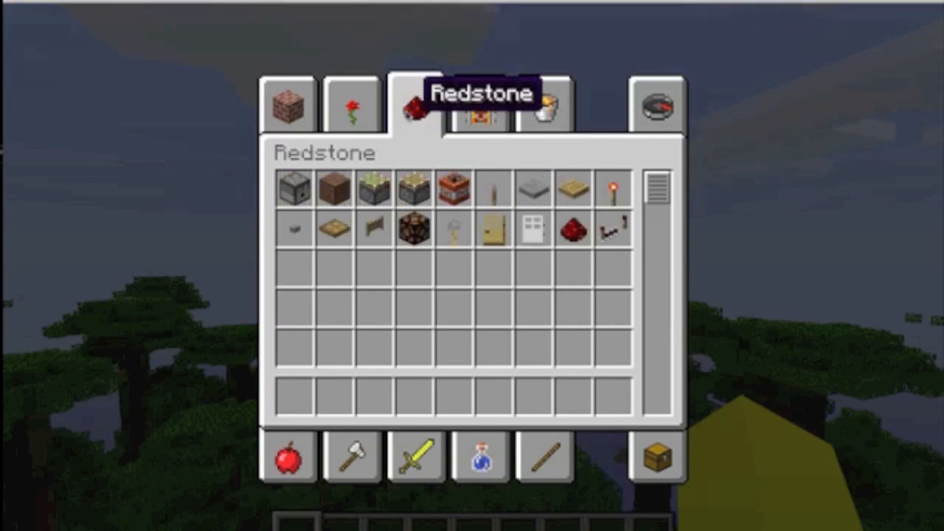
left_click(353, 106)
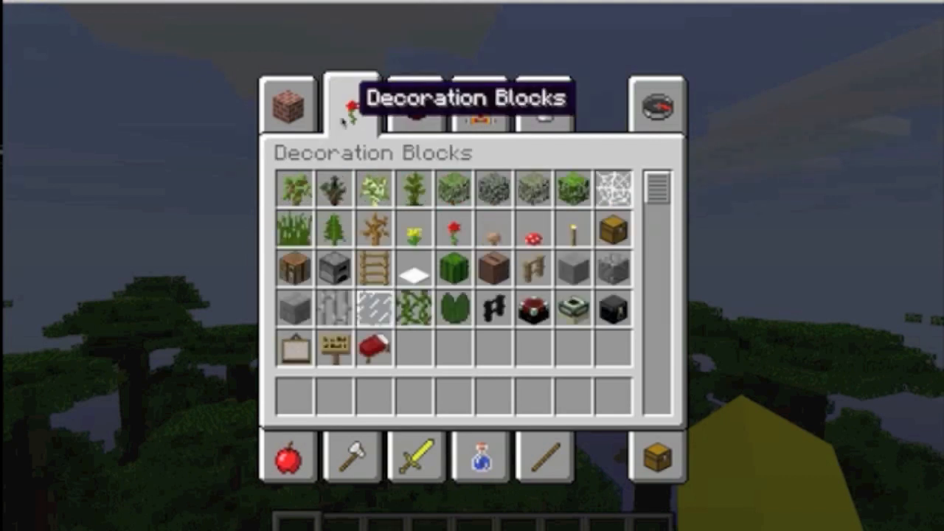
left_click(294, 106)
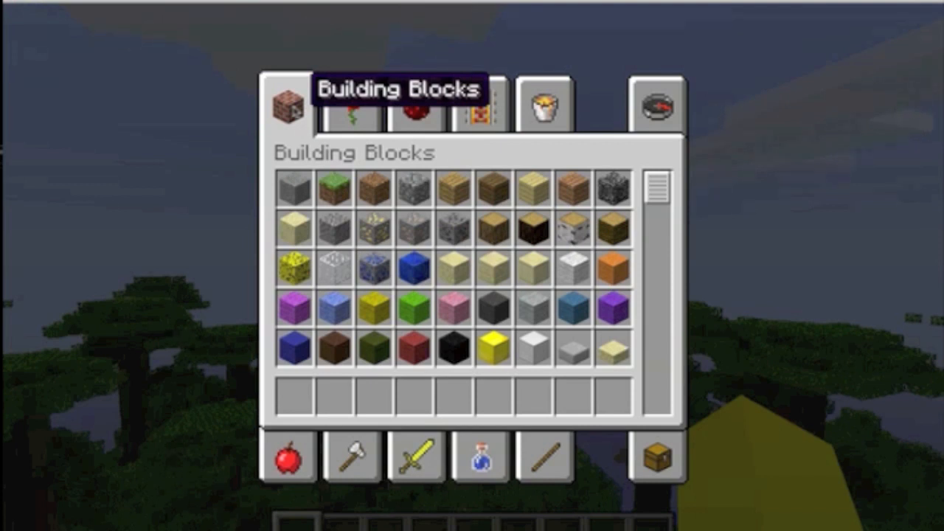
left_click(413, 108)
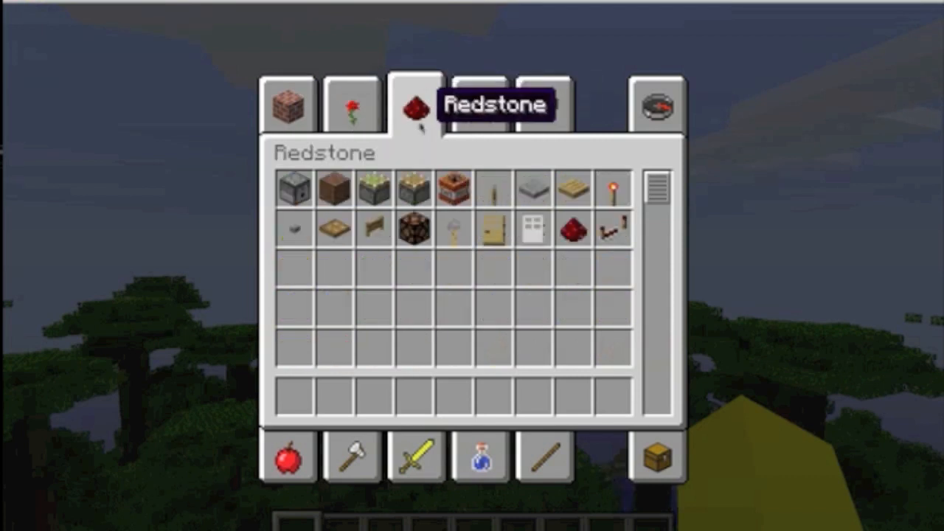
left_click(542, 107)
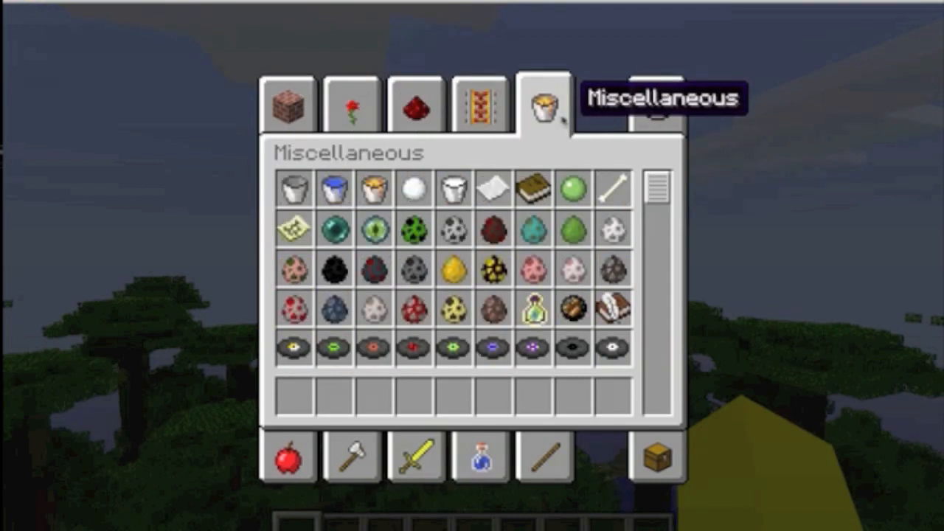